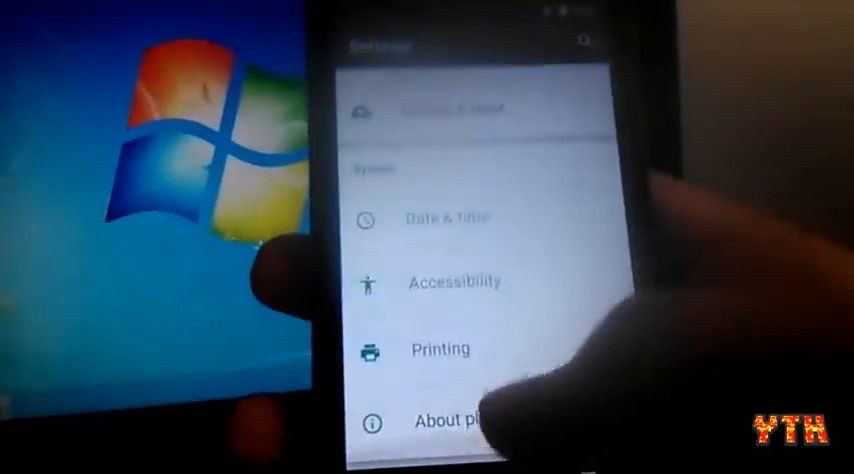
Show About phone details: model number, Android version 5.1, kernel version and build number.
click(460, 424)
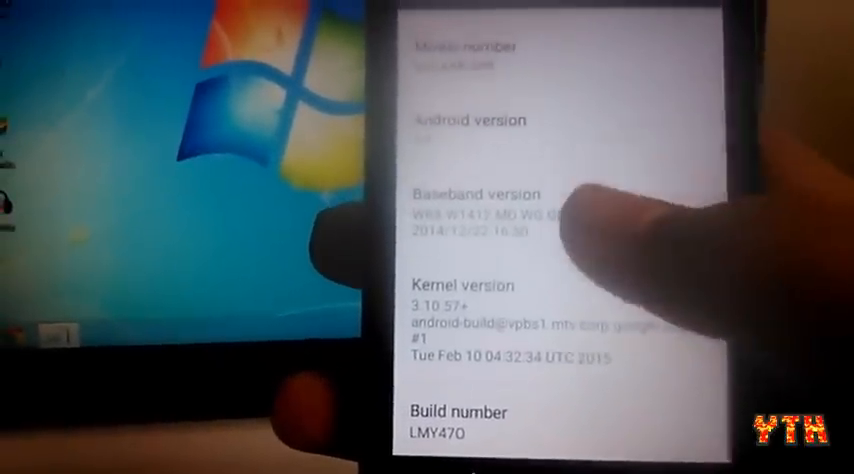
scroll(up, 3)
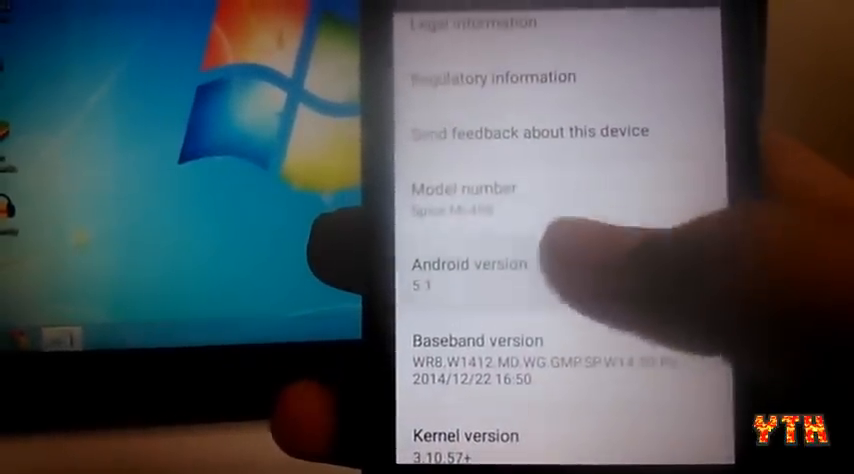